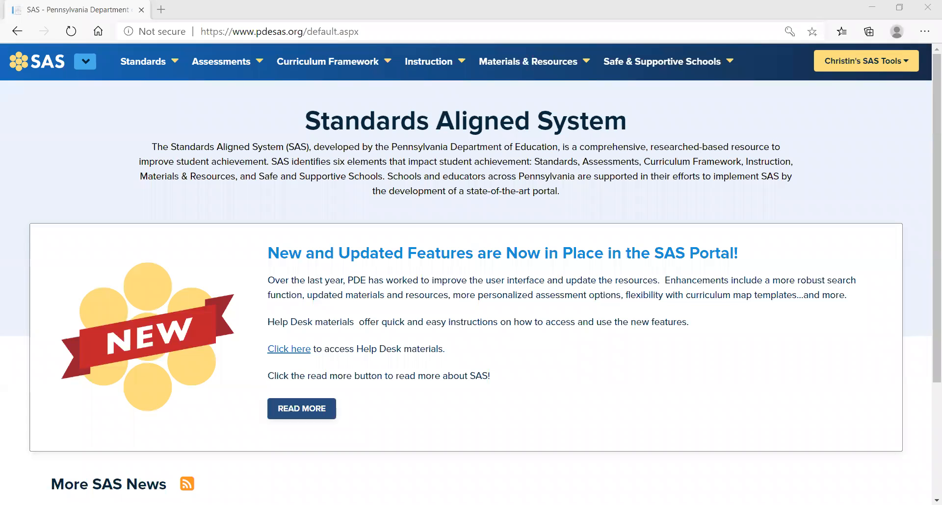
pyautogui.moveTo(729, 440)
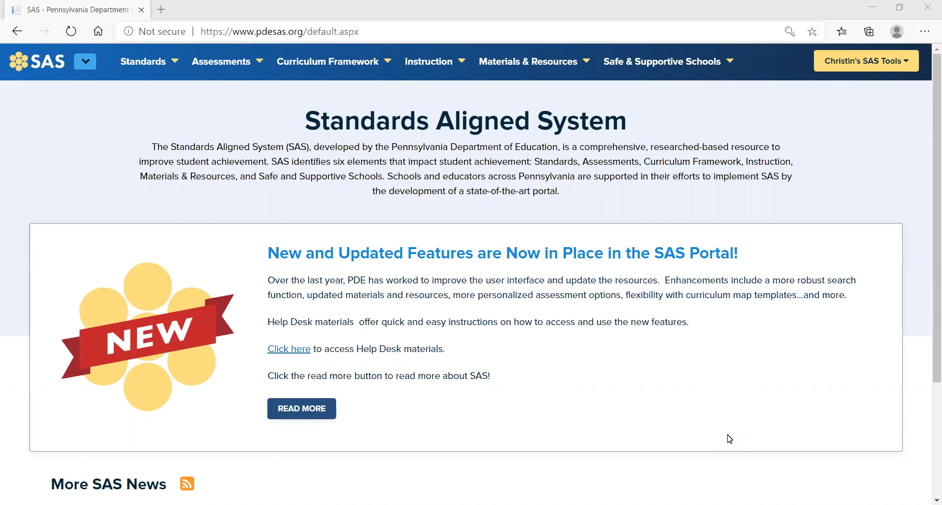
pyautogui.moveTo(856, 73)
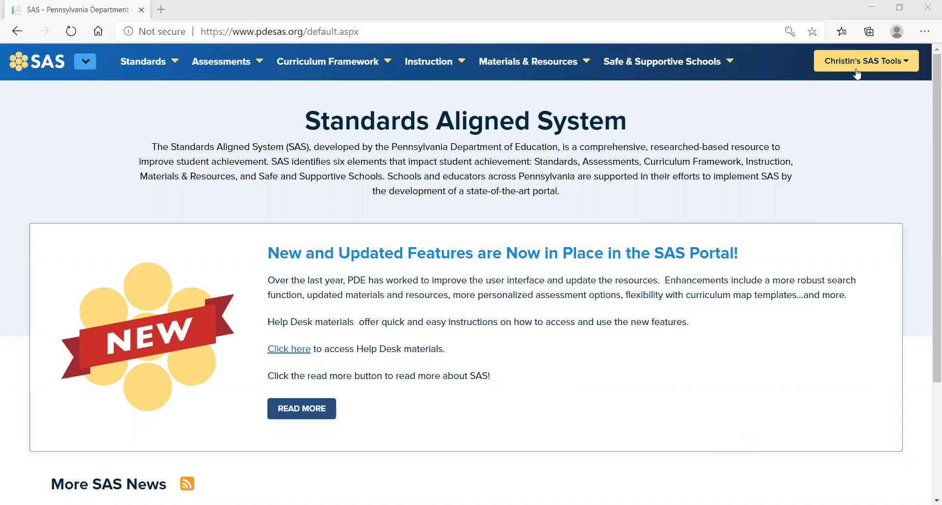
# Expand the personal SAS Tools list at the top right of the SAS homepage.
pyautogui.click(865, 60)
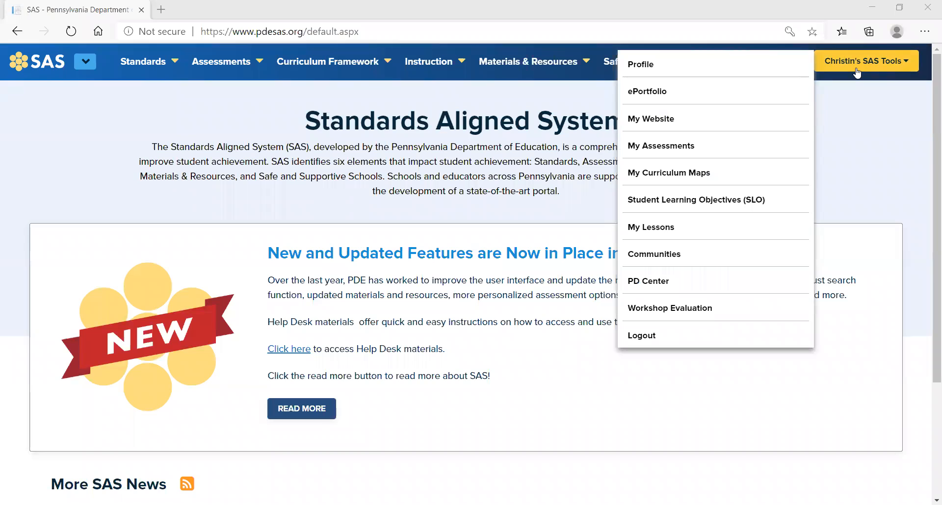
pyautogui.moveTo(850, 68)
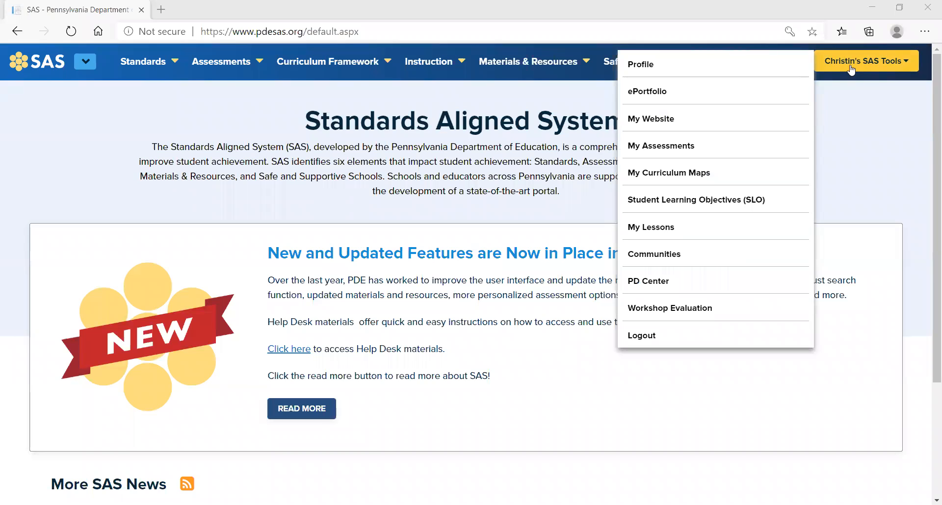
pyautogui.moveTo(647, 282)
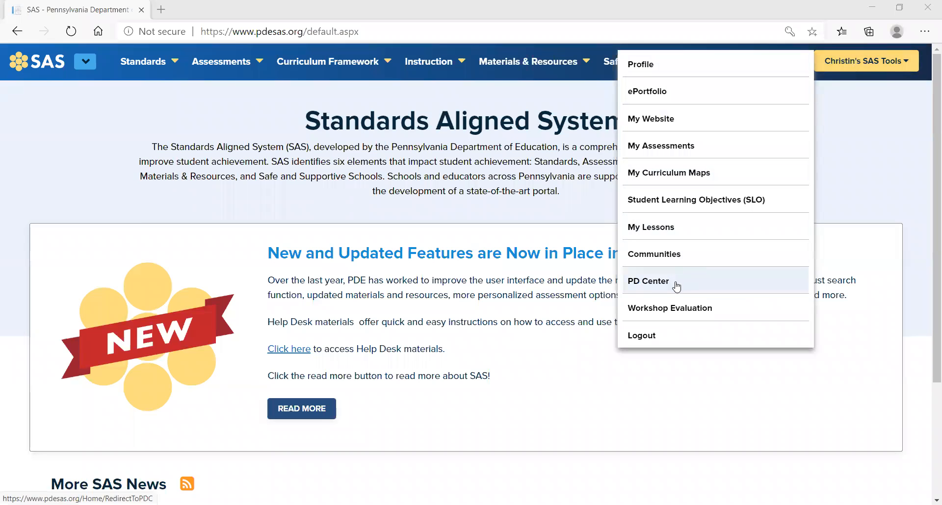
# Log in to the PD Center with the saved email so the welcome window appears.
pyautogui.click(648, 282)
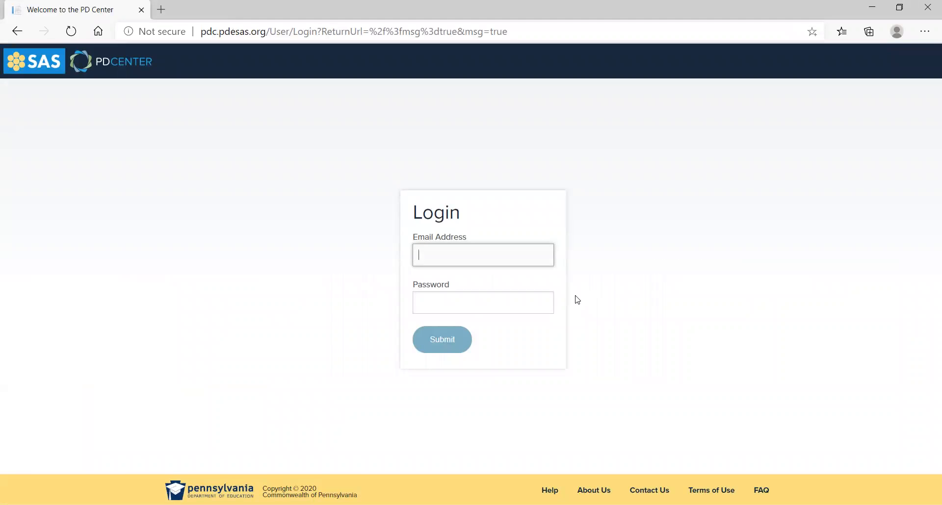
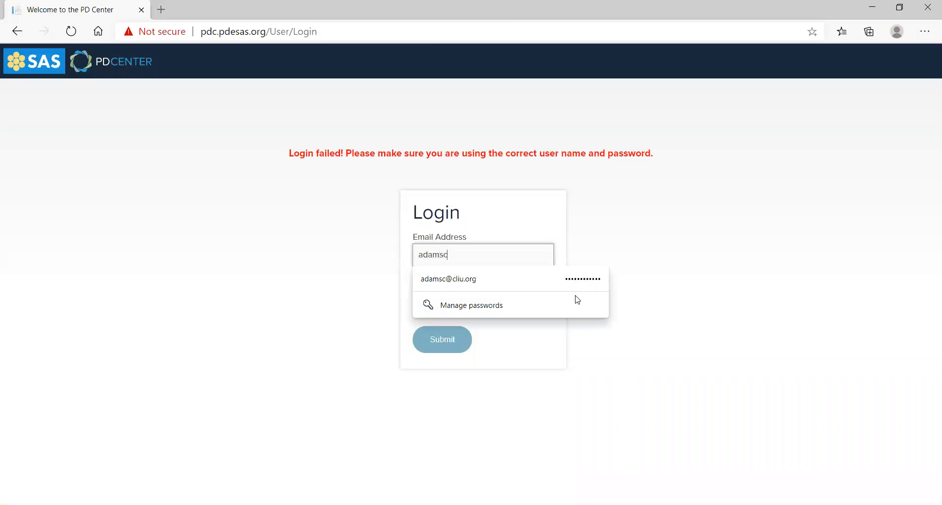
pyautogui.click(447, 279)
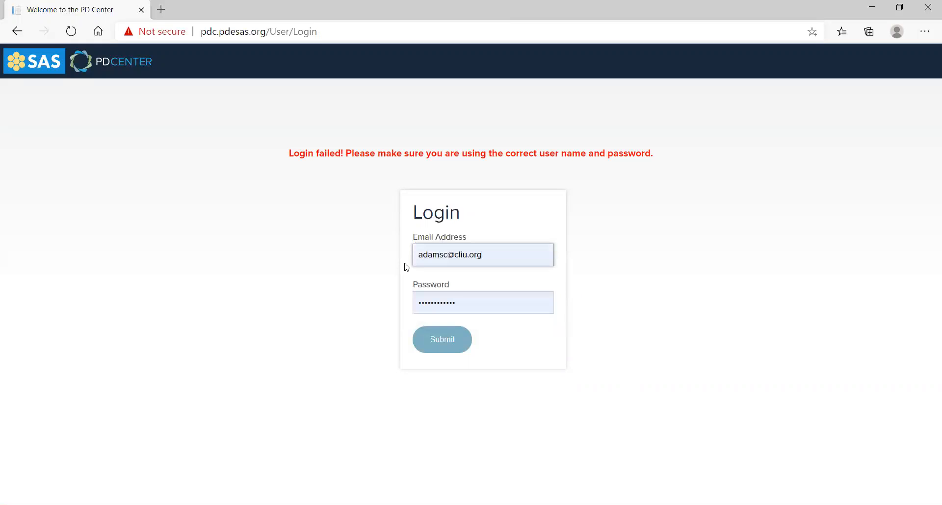
pyautogui.click(441, 339)
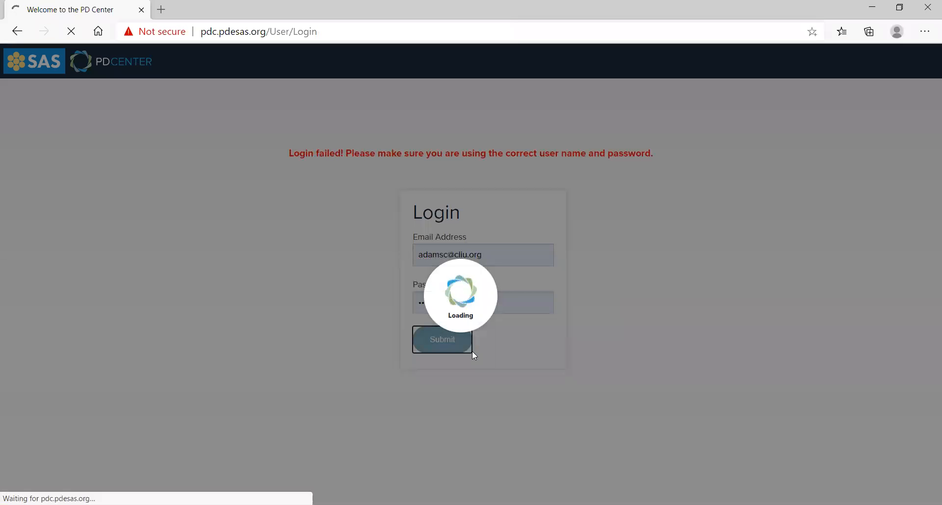
pyautogui.click(441, 340)
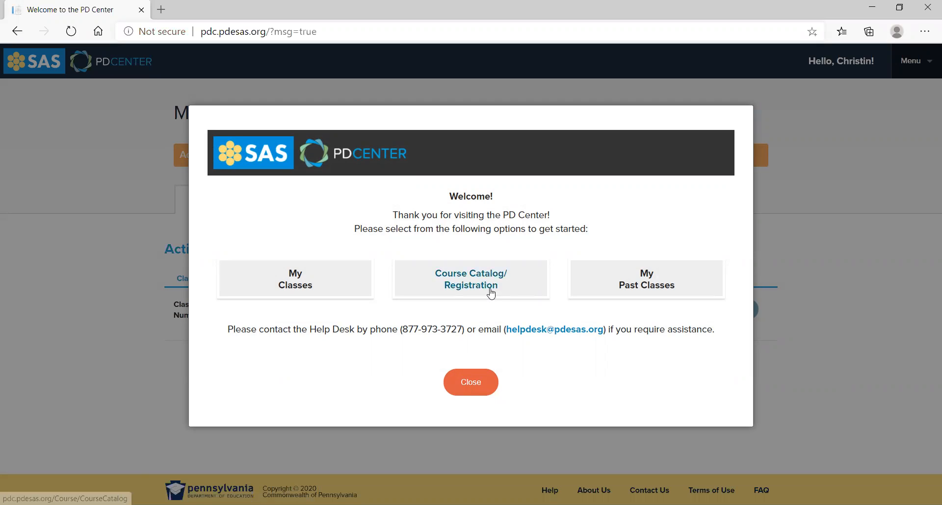
# Go to Course Catalog/Registration and expand the Course Options categories.
pyautogui.click(470, 278)
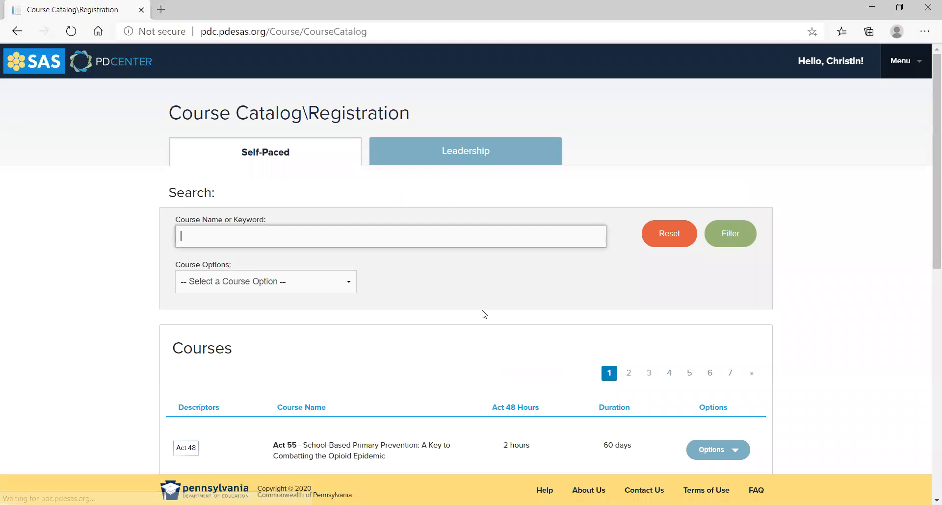
pyautogui.moveTo(478, 357)
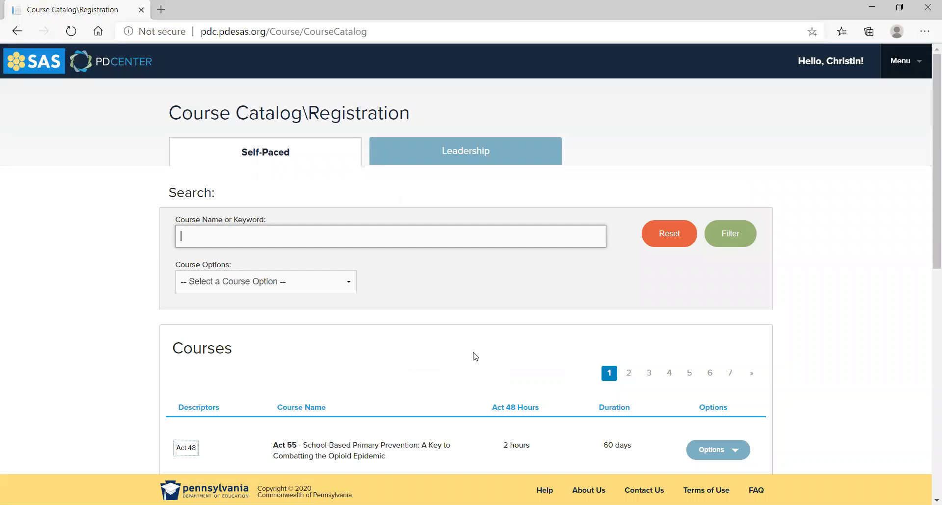
pyautogui.click(264, 282)
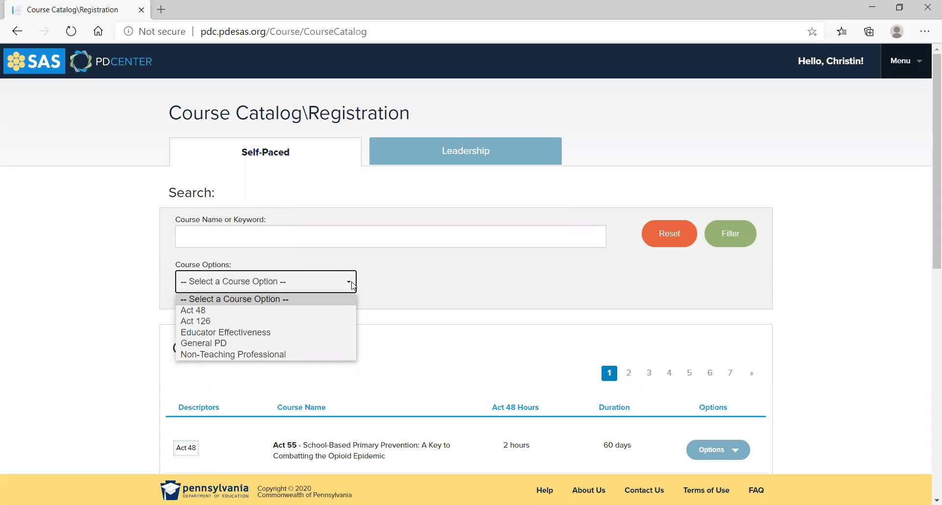
pyautogui.moveTo(306, 363)
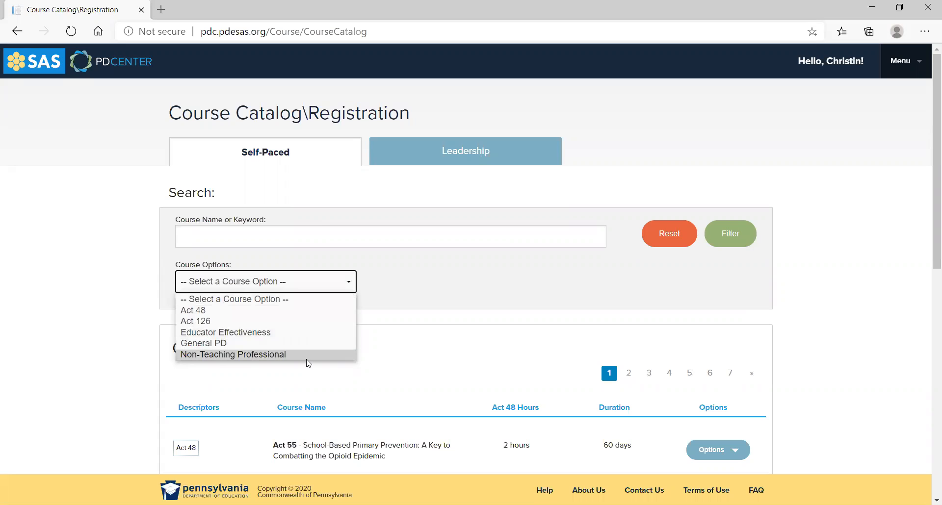
# Filter to Non-Teaching Professional courses and show NTP-01's Preview and Register choices.
pyautogui.click(233, 354)
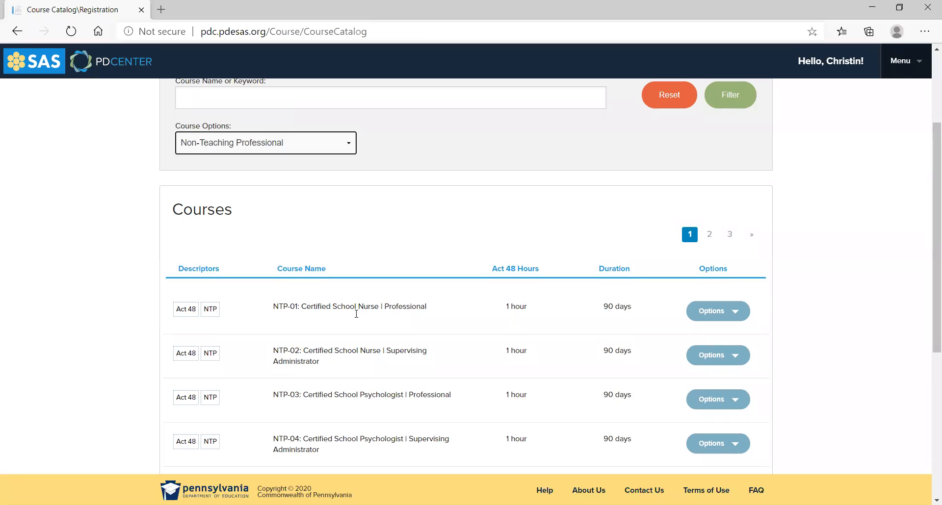
pyautogui.moveTo(704, 320)
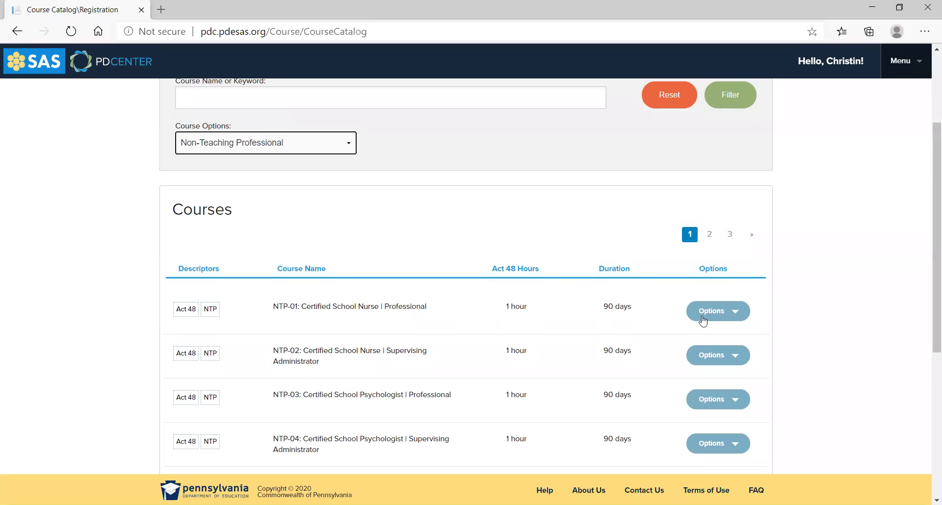
pyautogui.click(716, 311)
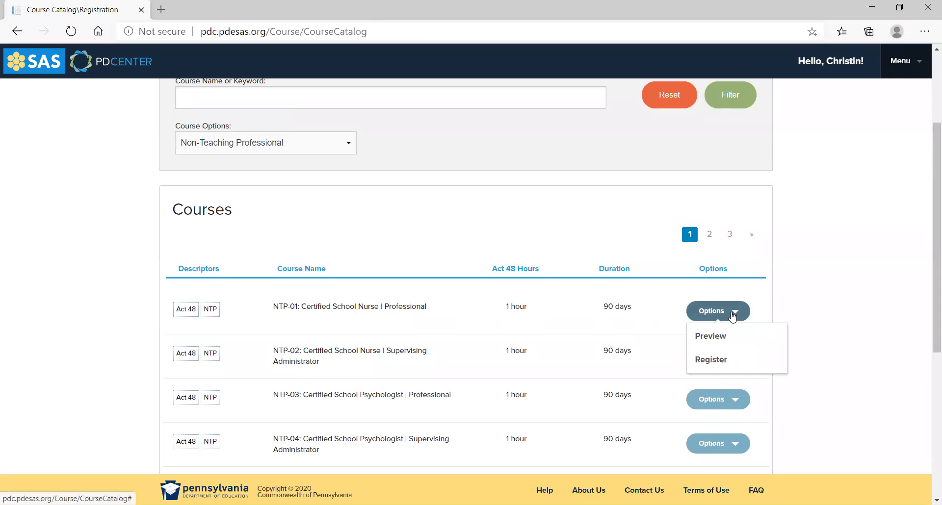
pyautogui.moveTo(710, 337)
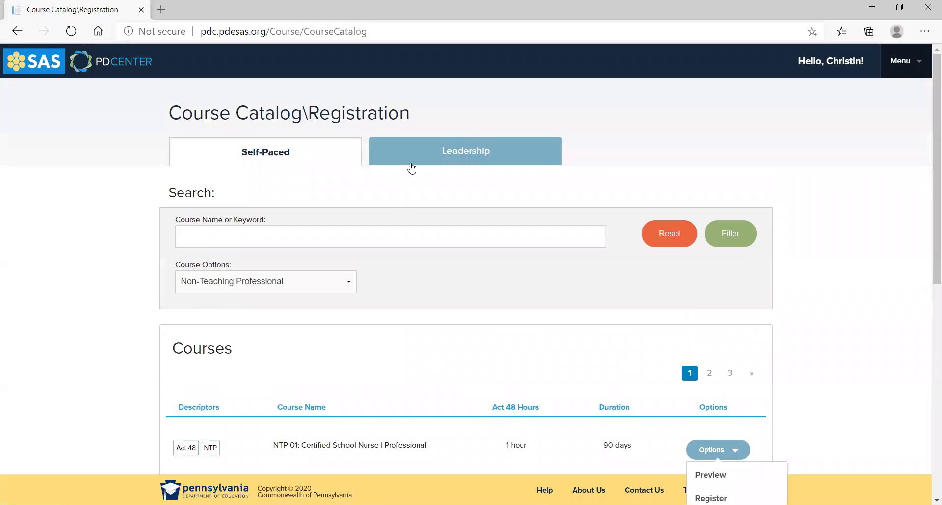
# Switch the catalog to the Leadership tab and expand the account Menu.
pyautogui.click(465, 151)
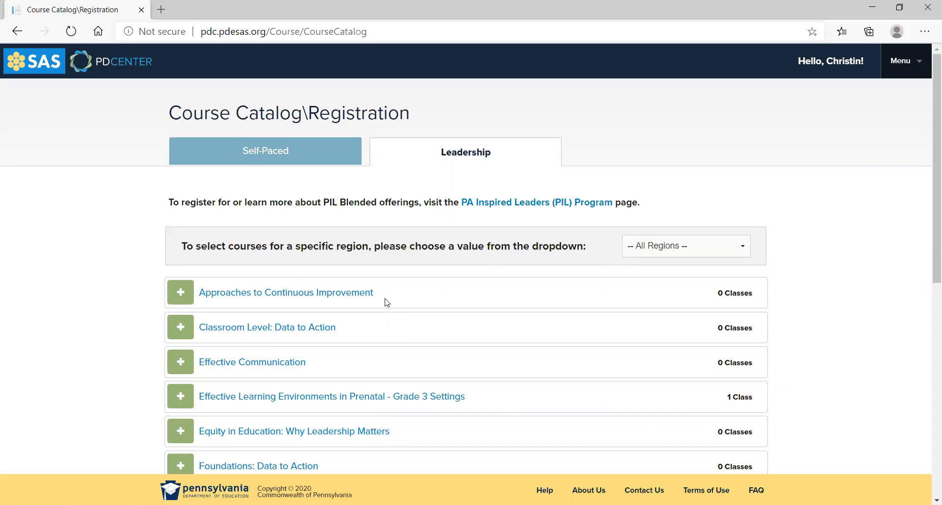
pyautogui.moveTo(718, 168)
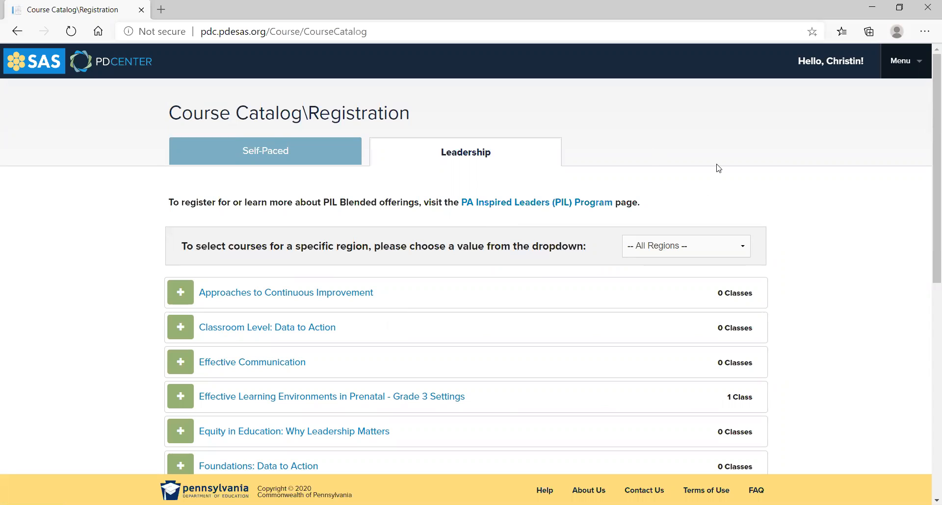
pyautogui.moveTo(793, 58)
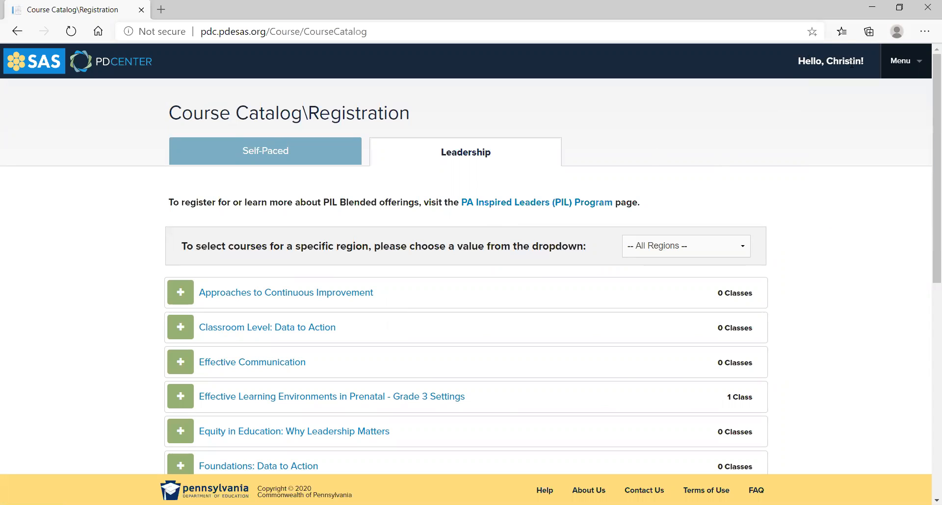
pyautogui.click(903, 61)
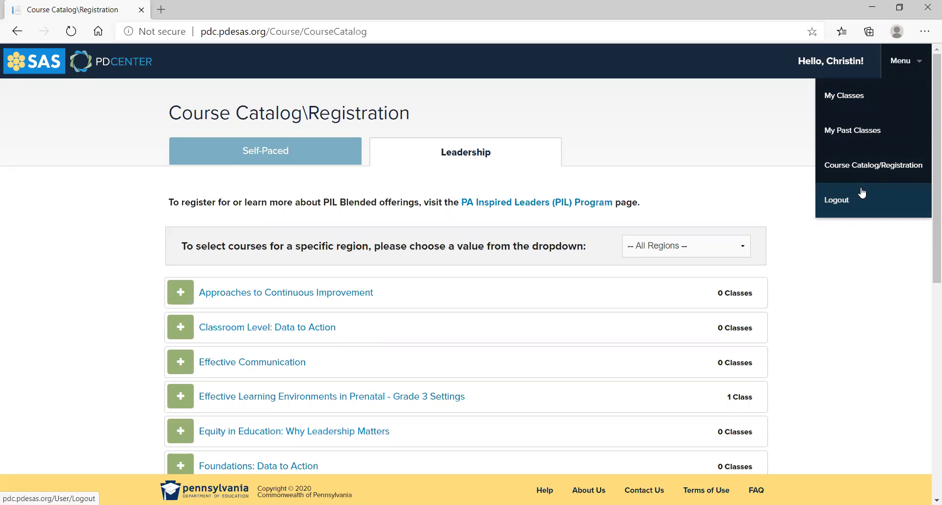
# Log out of the PD Center and return to its login page via SAS Tools.
pyautogui.click(835, 200)
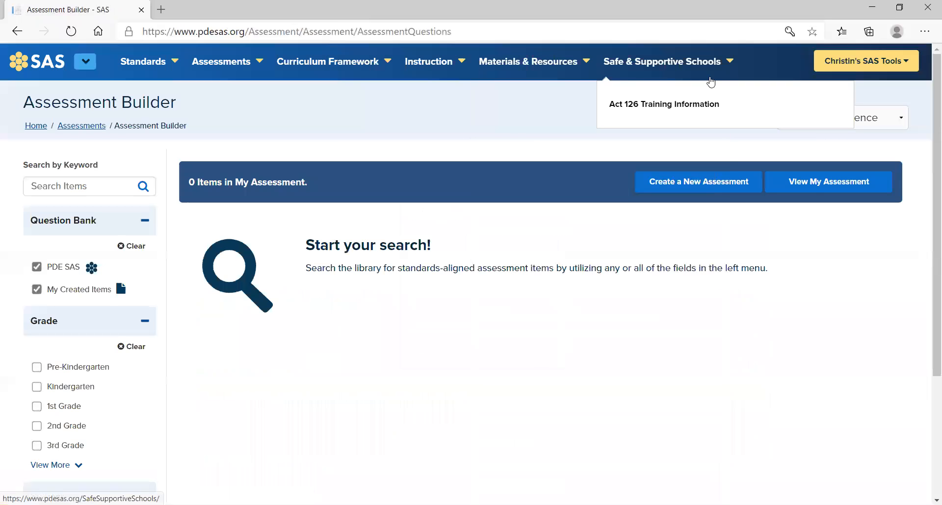
pyautogui.click(864, 61)
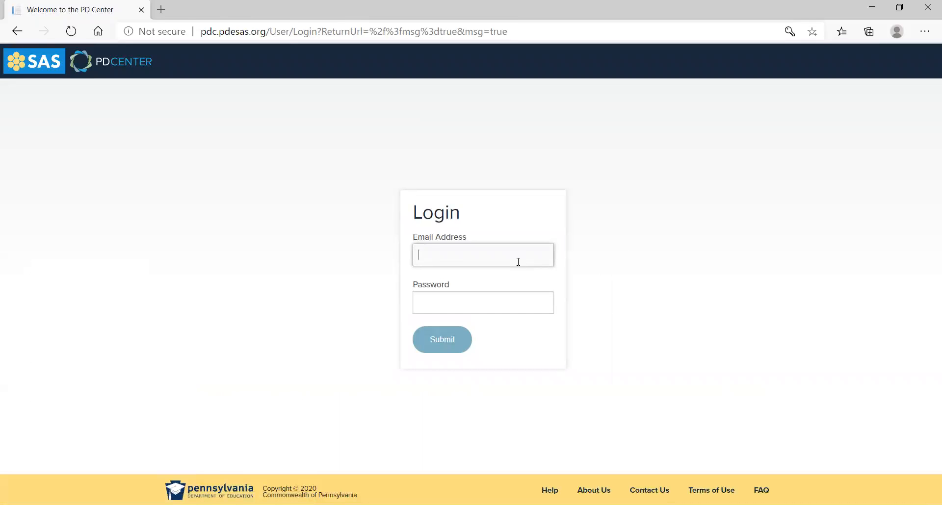
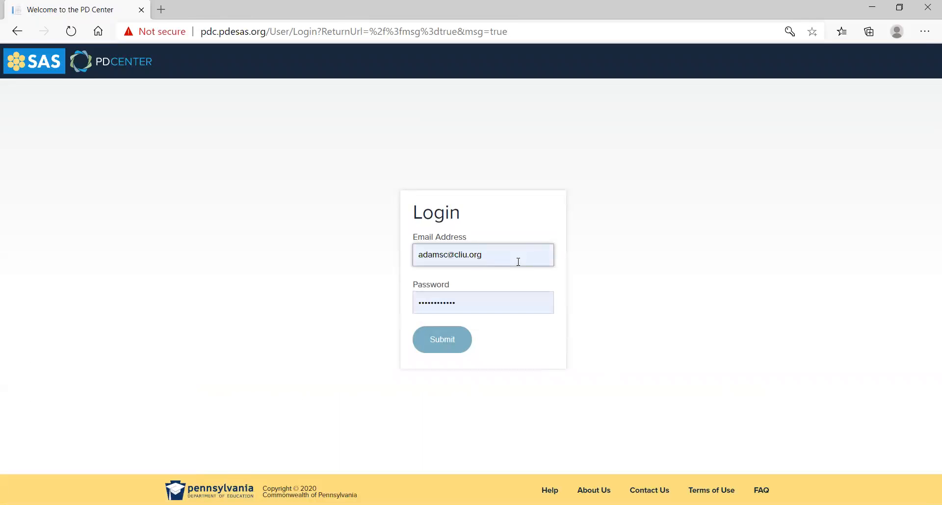
pyautogui.click(442, 340)
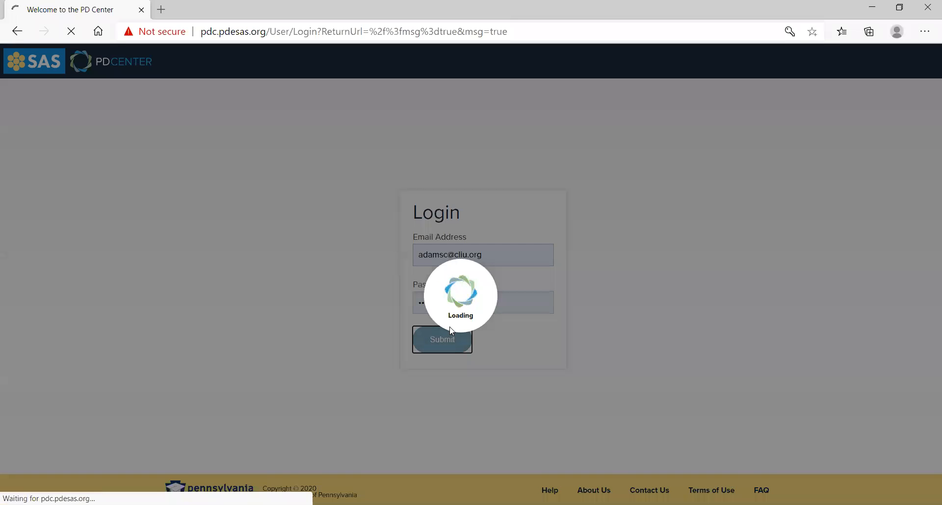
pyautogui.click(441, 340)
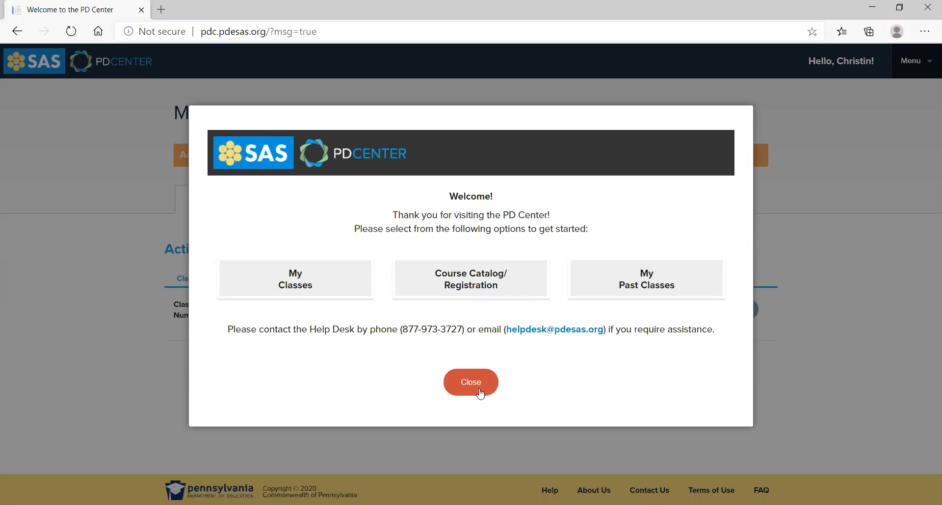
pyautogui.click(470, 382)
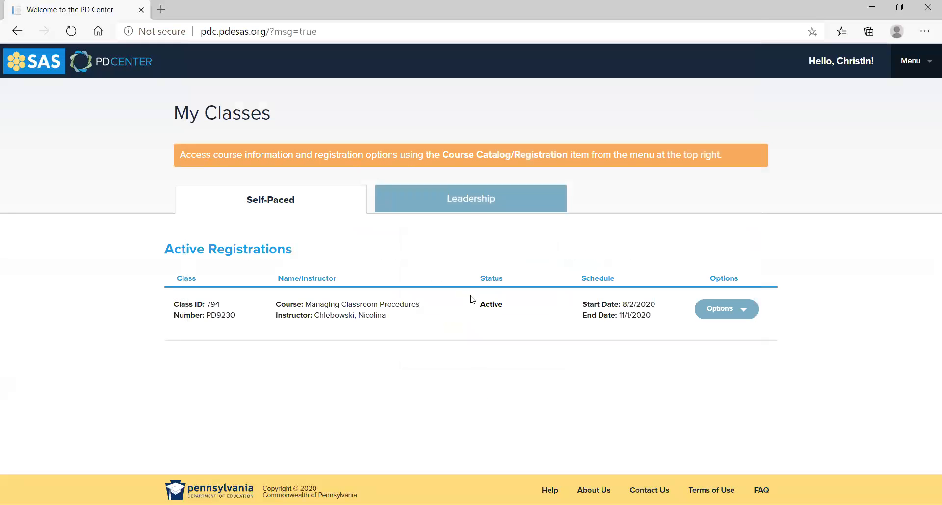
pyautogui.click(470, 198)
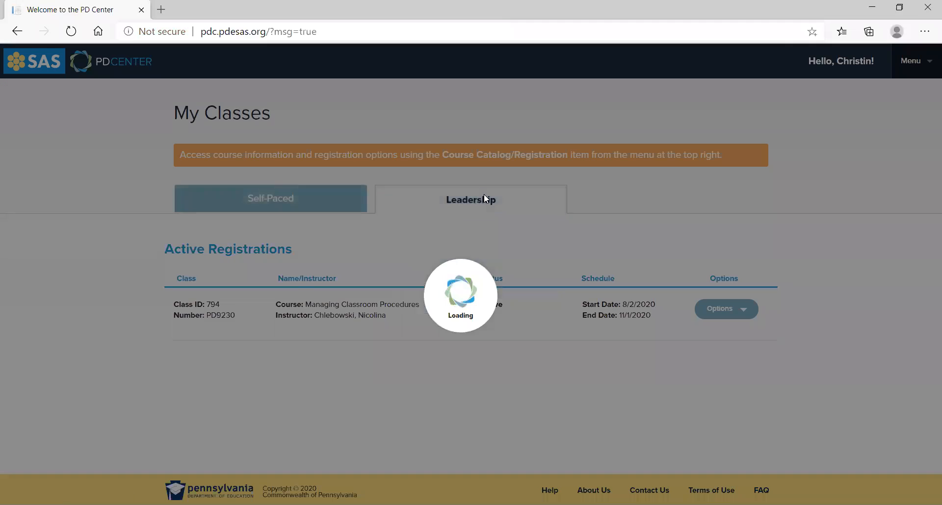